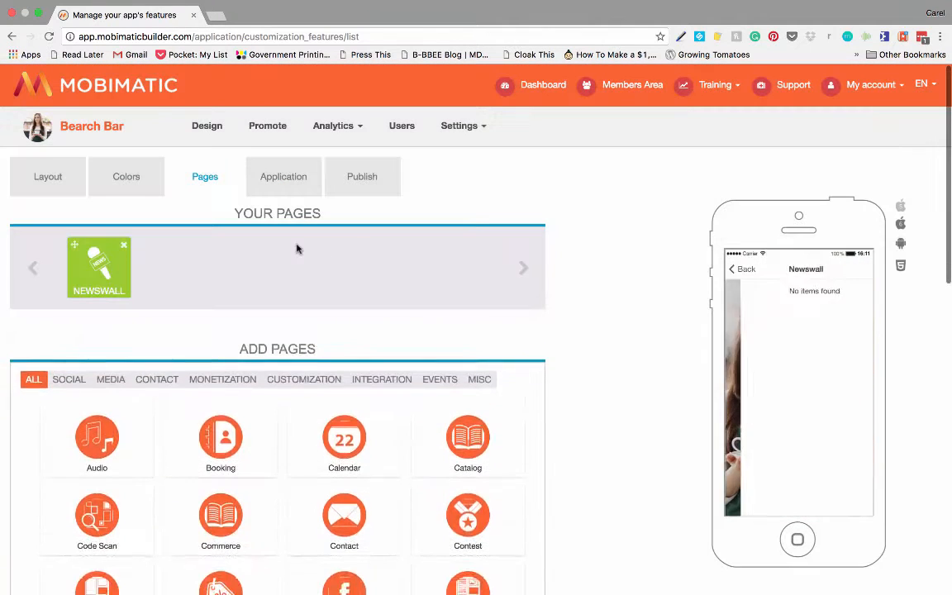
Bring up the Newswall page's feature settings and reach the Page name field
{"action": "left_click", "coordinate": [99, 268]}
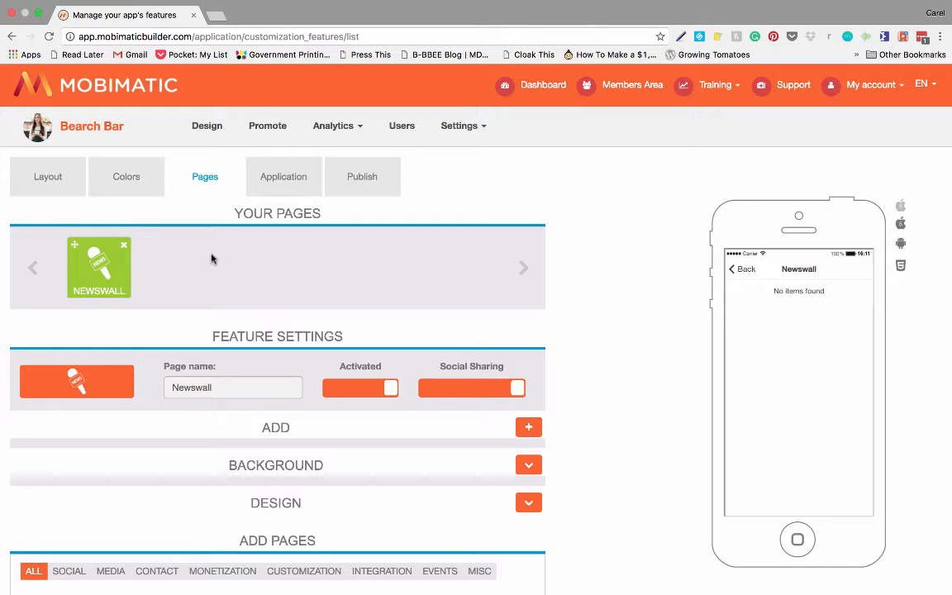
{"action": "mouse_move", "coordinate": [106, 261]}
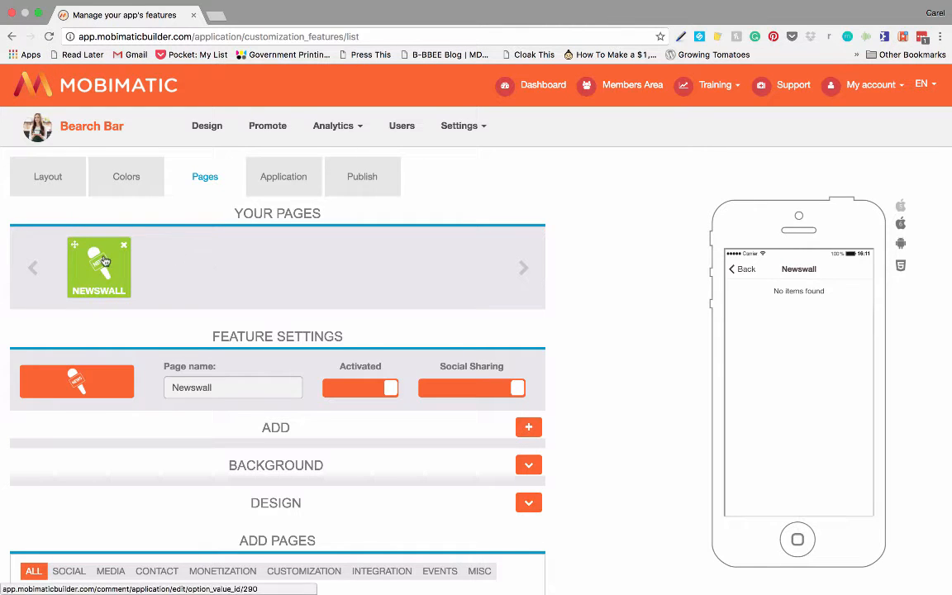
{"action": "mouse_move", "coordinate": [225, 264]}
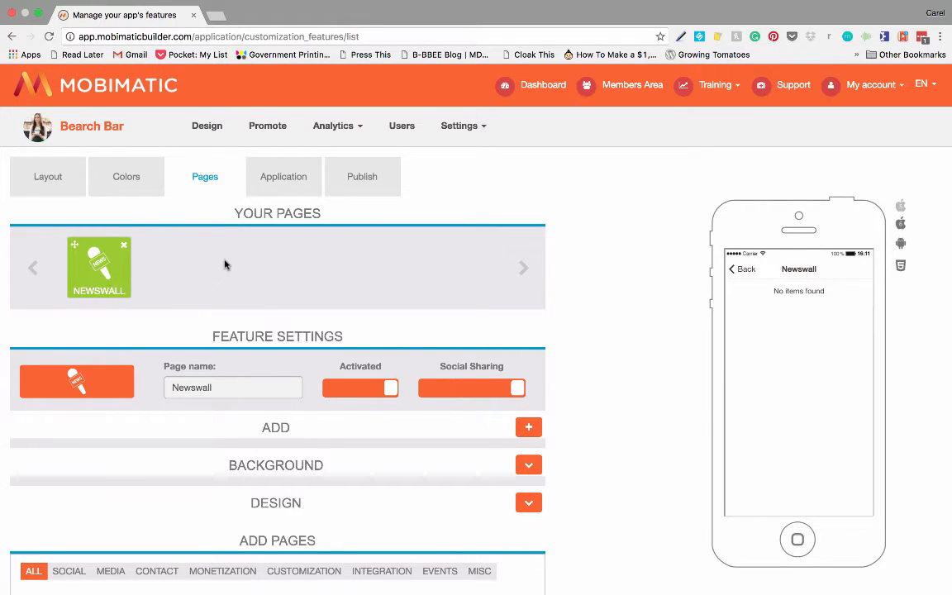
{"action": "scroll", "scroll_direction": "down", "scroll_amount": 3}
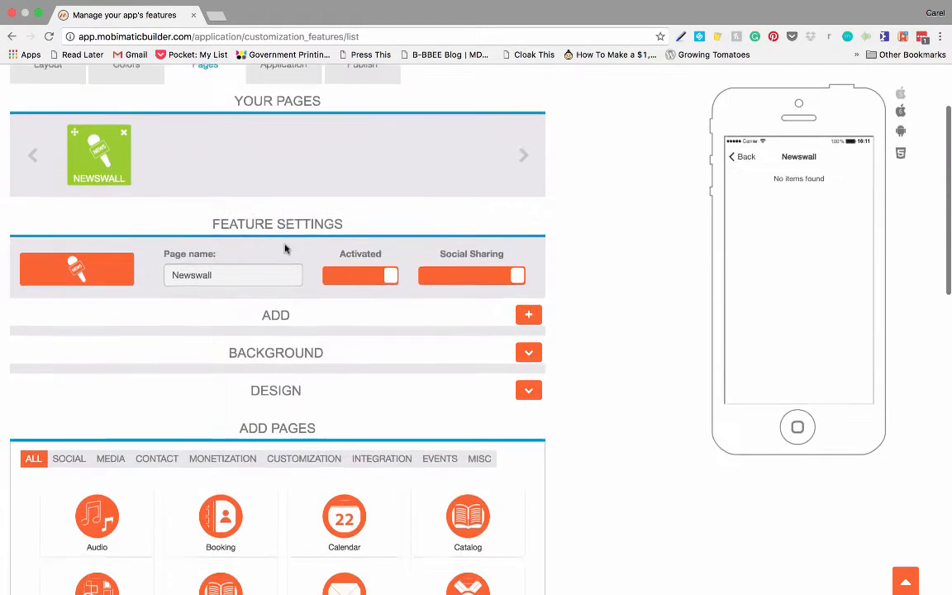
{"action": "scroll", "scroll_direction": "down", "scroll_amount": 3}
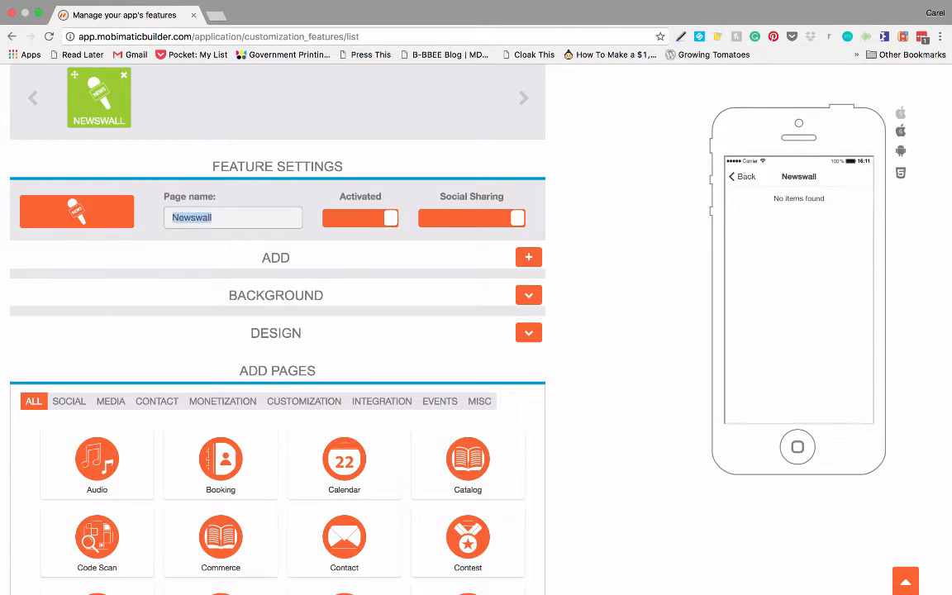
Rename the Newswall page to 'Latest News' so the preview title updates
{"action": "type", "text": "Latest New"}
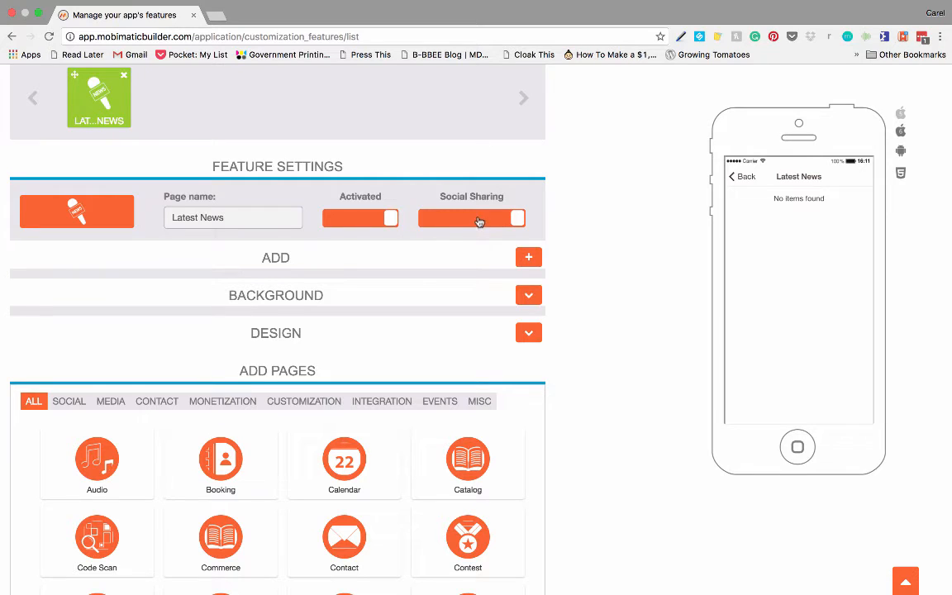
{"action": "left_click", "coordinate": [479, 218]}
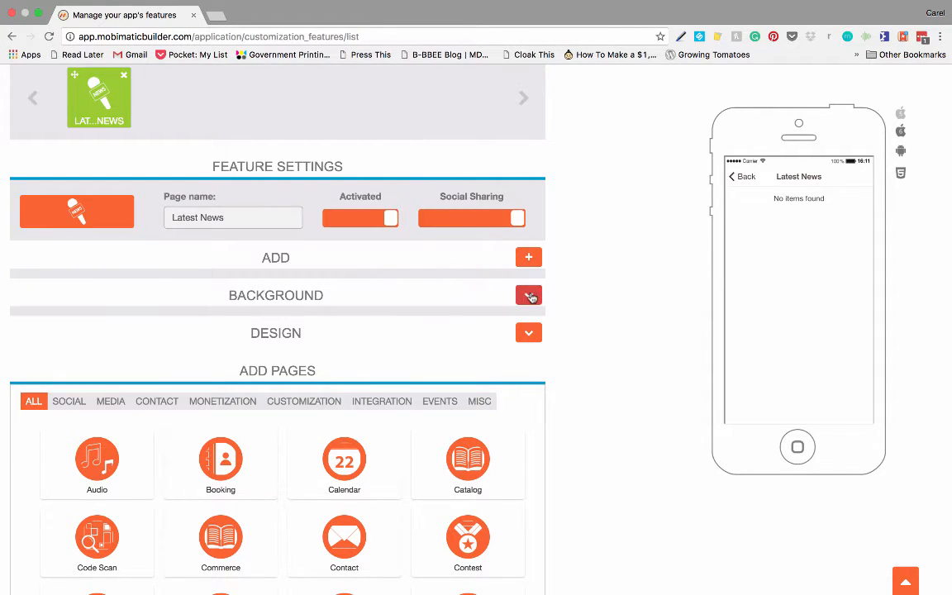
Set the sunset beach photo as the Latest News page background
{"action": "left_click", "coordinate": [529, 294]}
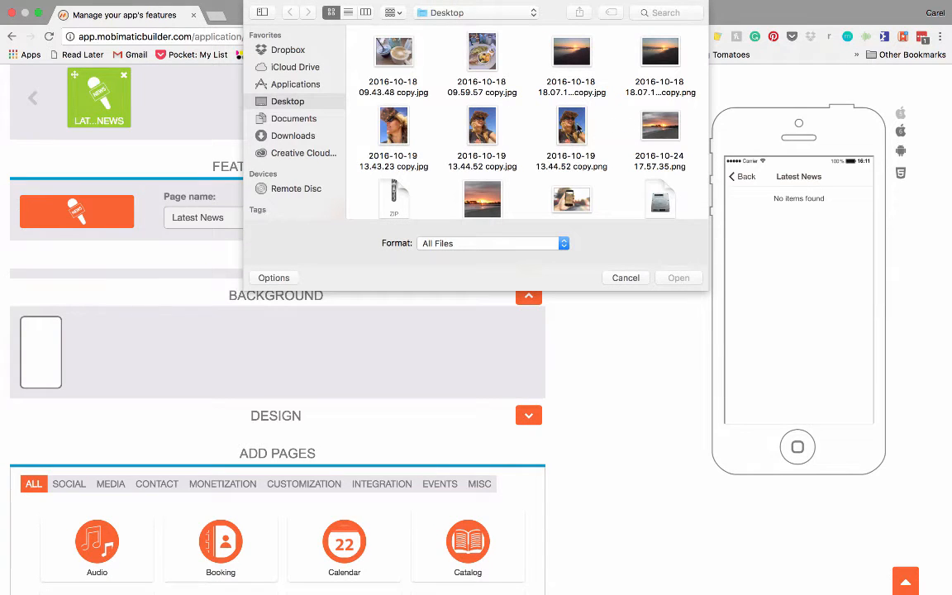
{"action": "left_click", "coordinate": [624, 277]}
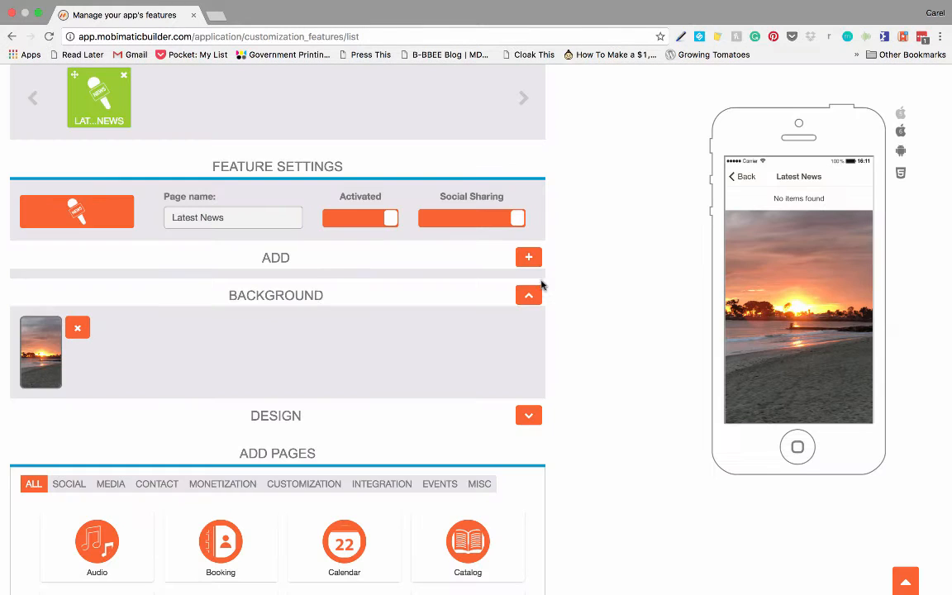
{"action": "left_click", "coordinate": [528, 294]}
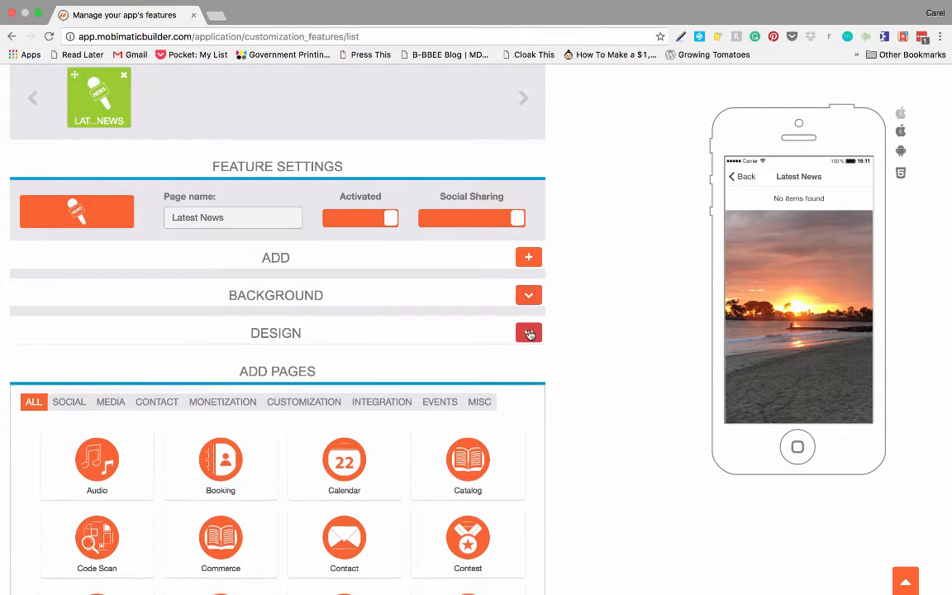
Show the design layout choices for the Latest News page
{"action": "left_click", "coordinate": [528, 332]}
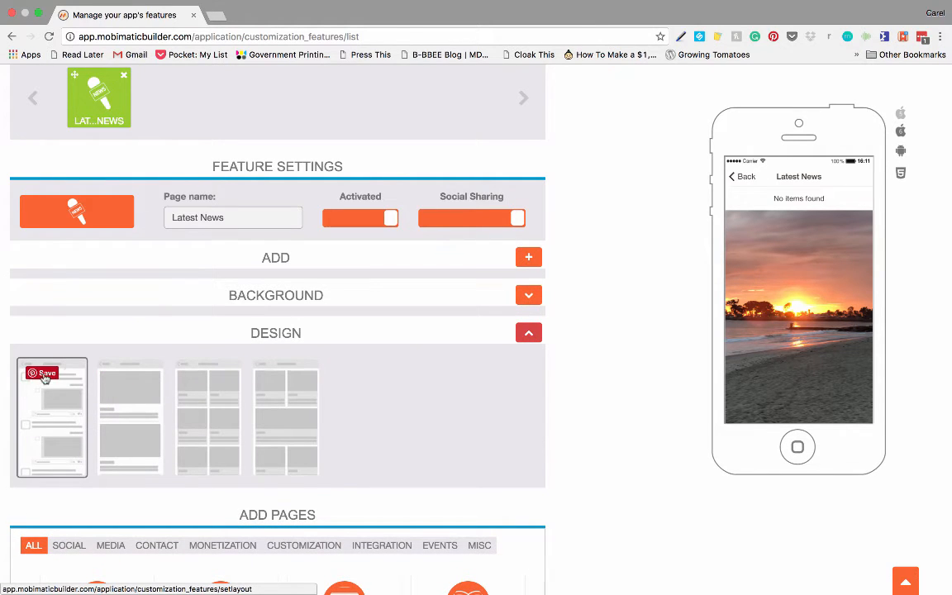
{"action": "mouse_move", "coordinate": [51, 398]}
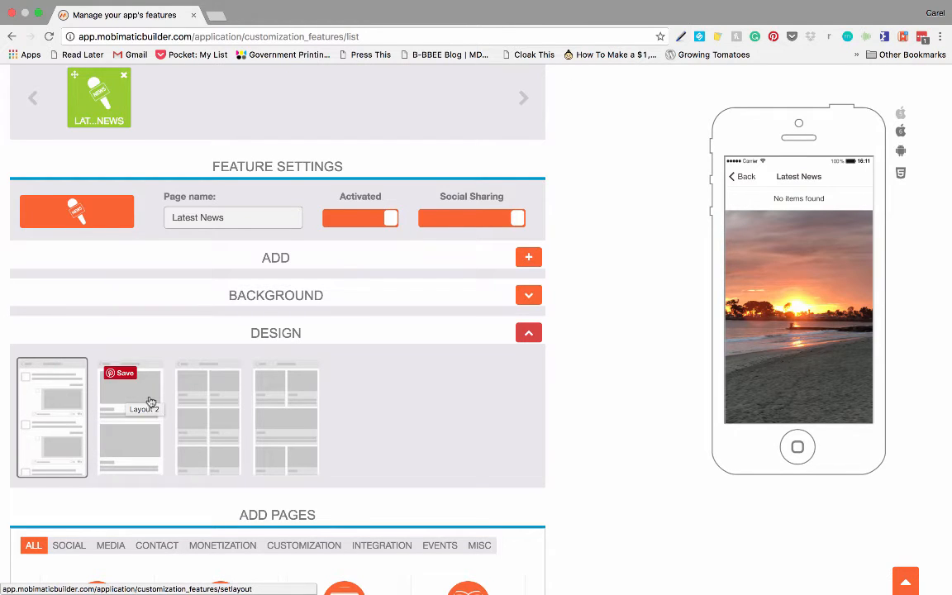
{"action": "mouse_move", "coordinate": [218, 389]}
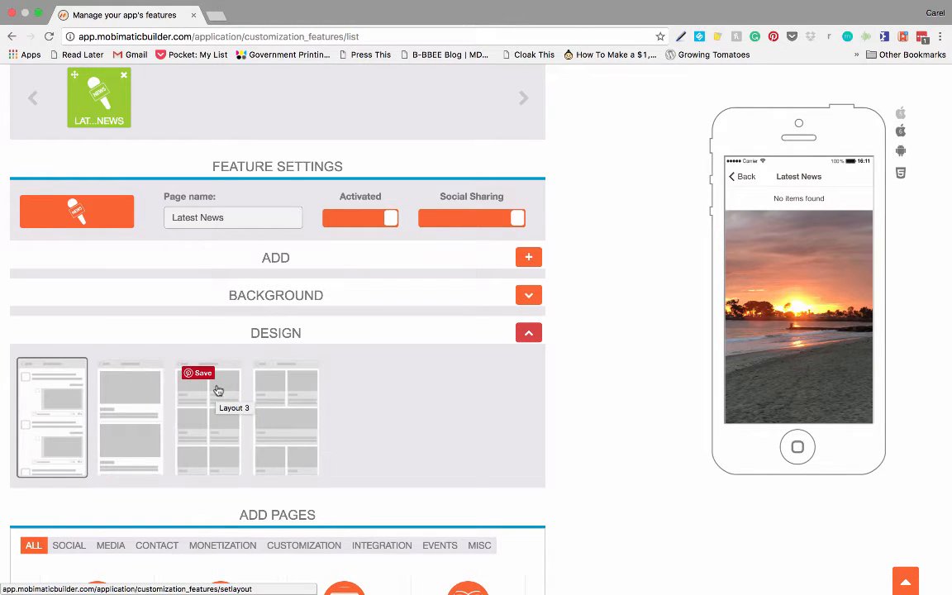
{"action": "mouse_move", "coordinate": [298, 456]}
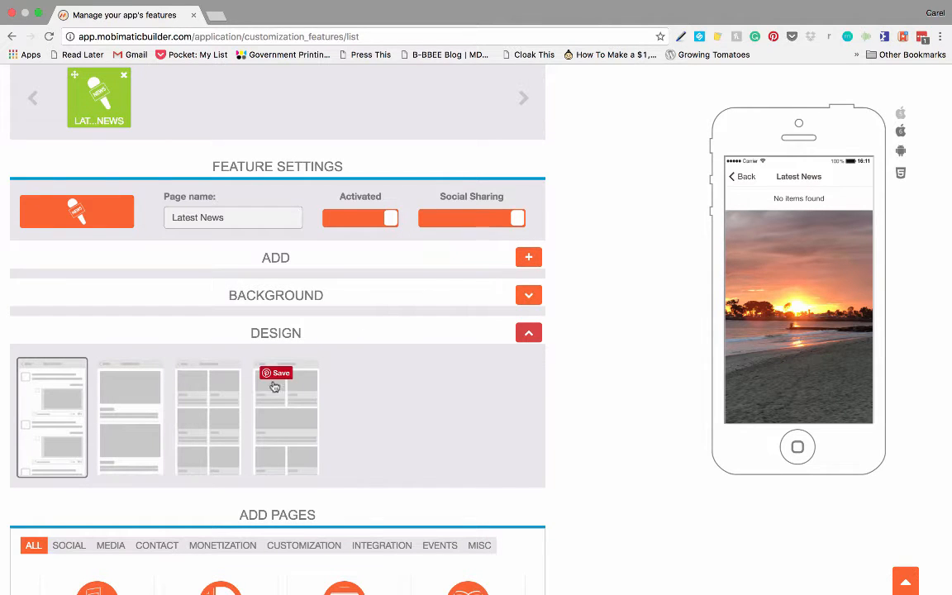
Start a new news article titled 'Test article' dated 7 November 2016
{"action": "left_click", "coordinate": [529, 257]}
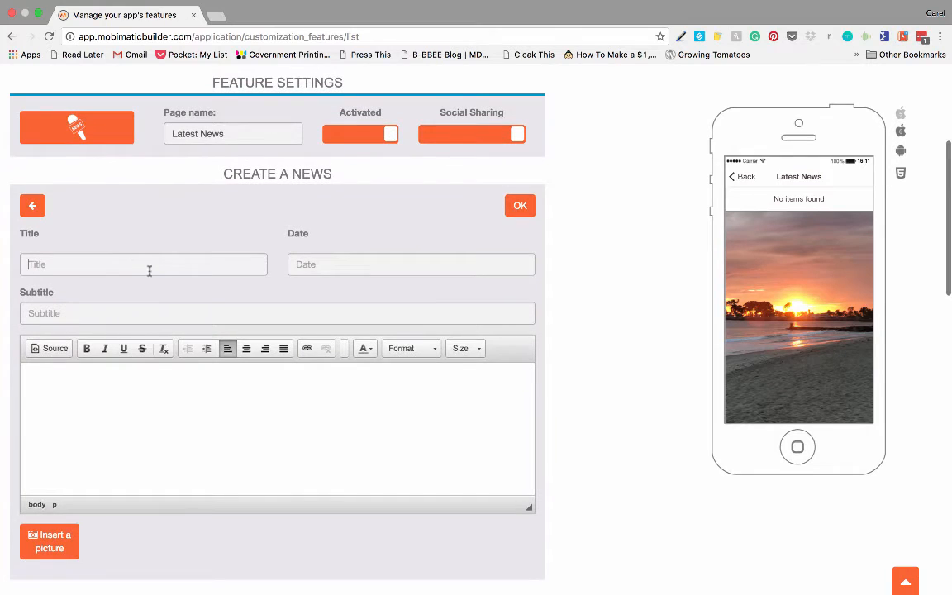
{"action": "type", "text": "Test articlre"}
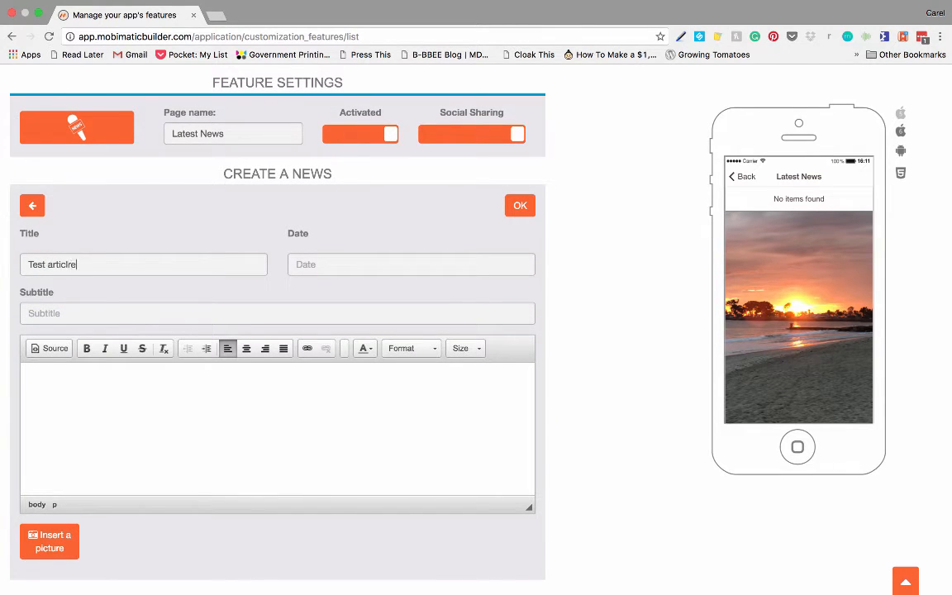
{"action": "key", "text": "Backspace"}
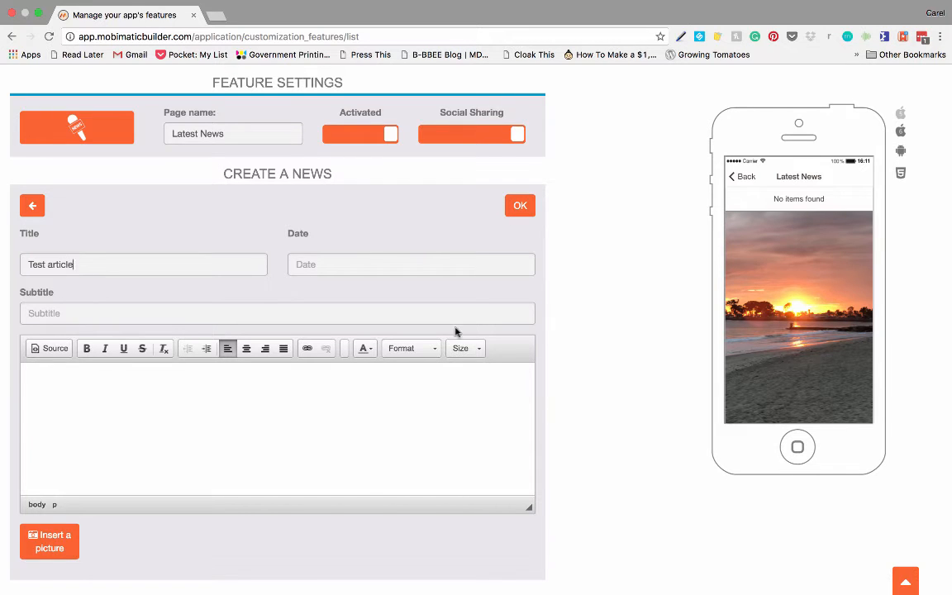
{"action": "left_click", "coordinate": [410, 264]}
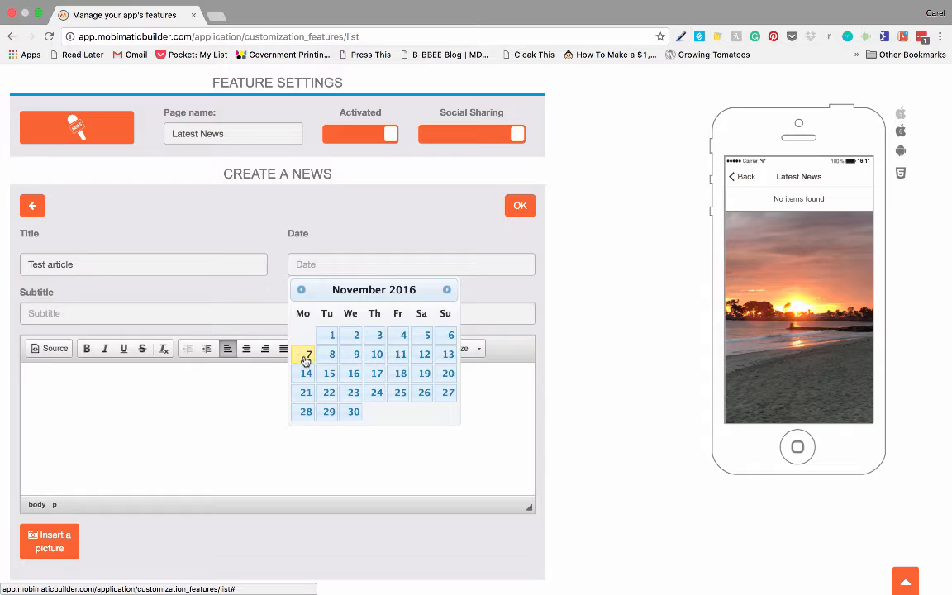
{"action": "left_click", "coordinate": [306, 354]}
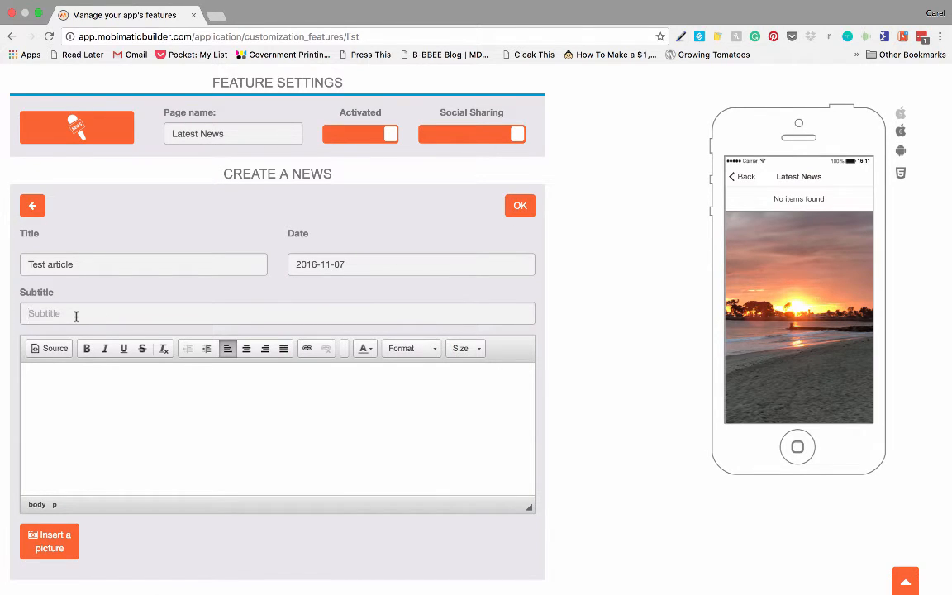
Give the article subtitle 'Big Test' and body 'Our launch is drawing close'
{"action": "type", "text": "Big Test"}
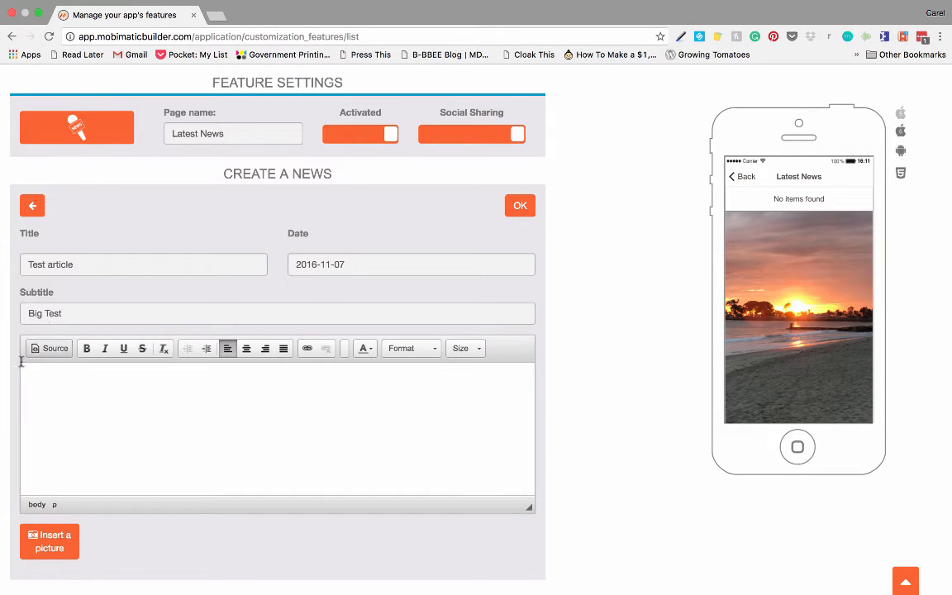
{"action": "left_click", "coordinate": [97, 382]}
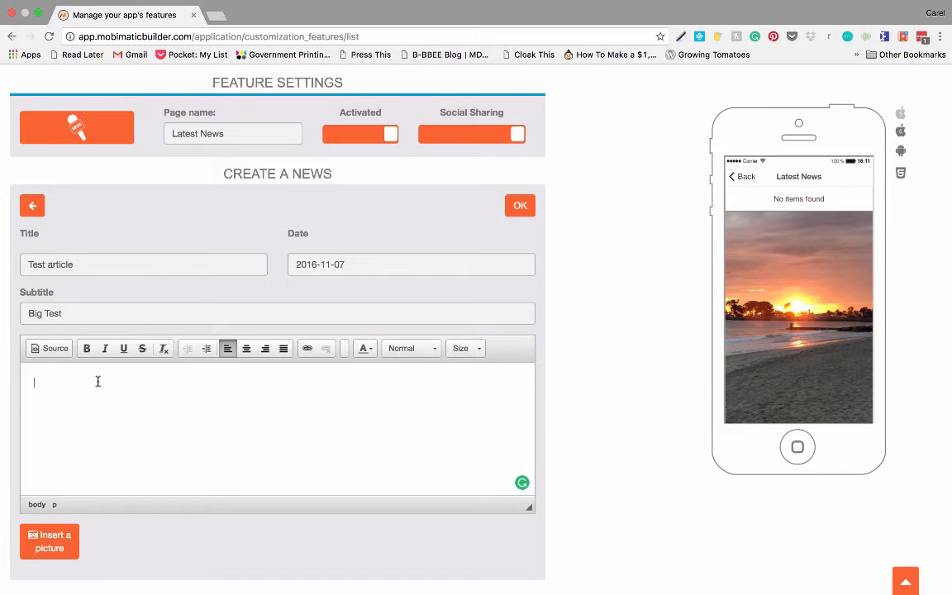
{"action": "type", "text": "Our launch is drawing clos"}
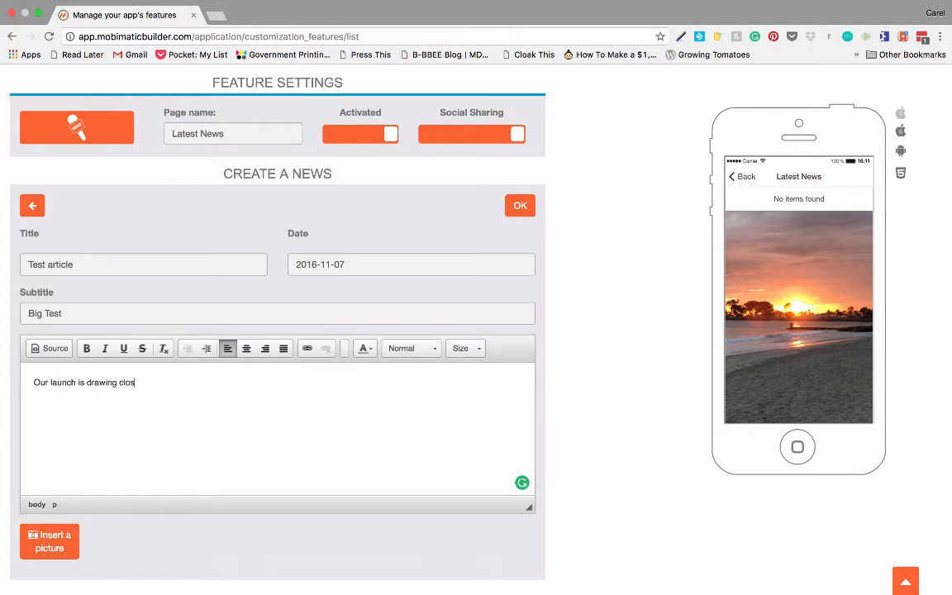
{"action": "scroll", "scroll_direction": "down", "scroll_amount": 3}
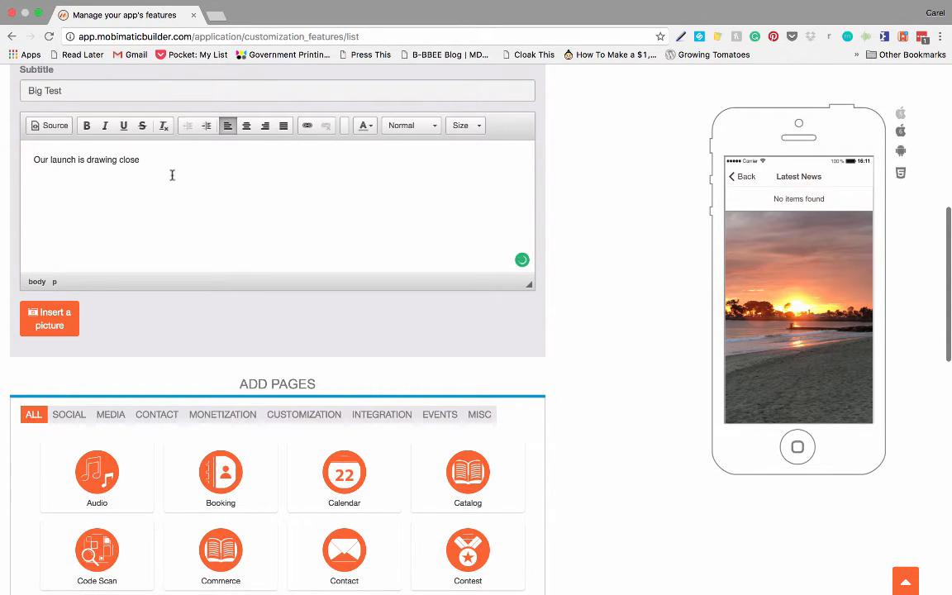
Attach the hand-holding-phone photo to the article, accepting the default crop
{"action": "left_click", "coordinate": [50, 317]}
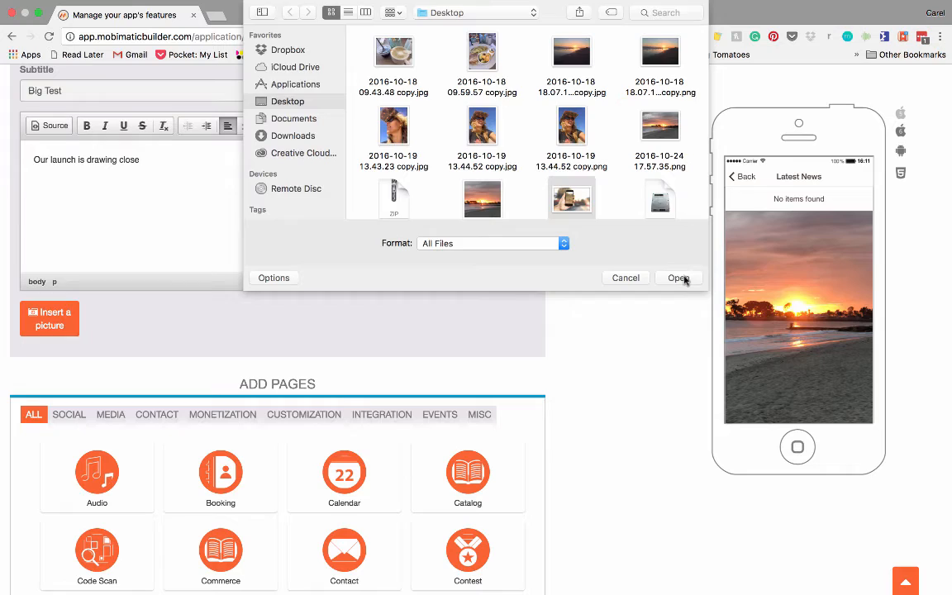
{"action": "left_click", "coordinate": [677, 278]}
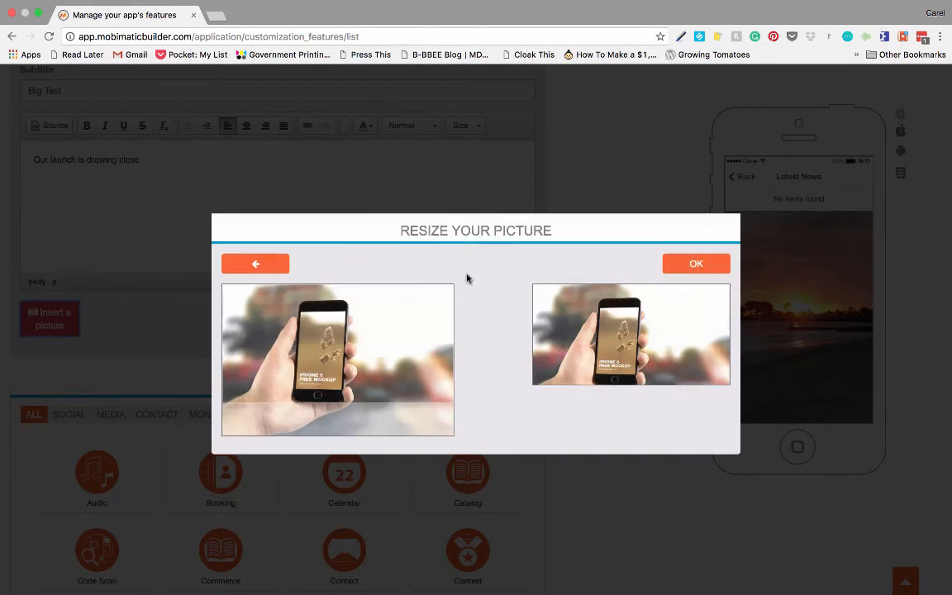
{"action": "left_click", "coordinate": [694, 263]}
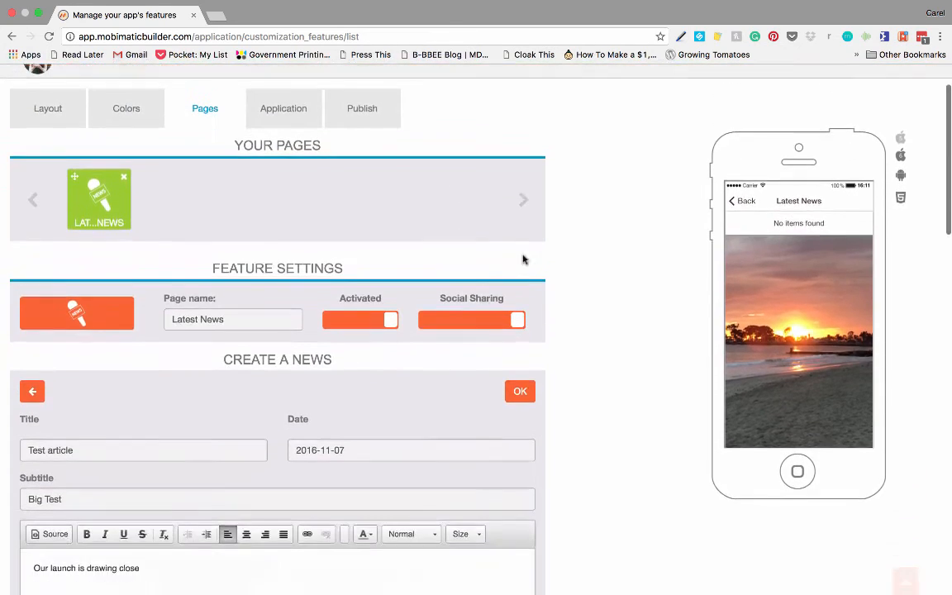
Publish the article so 'Test article' with its photo appears in the Latest News preview
{"action": "left_click", "coordinate": [519, 390]}
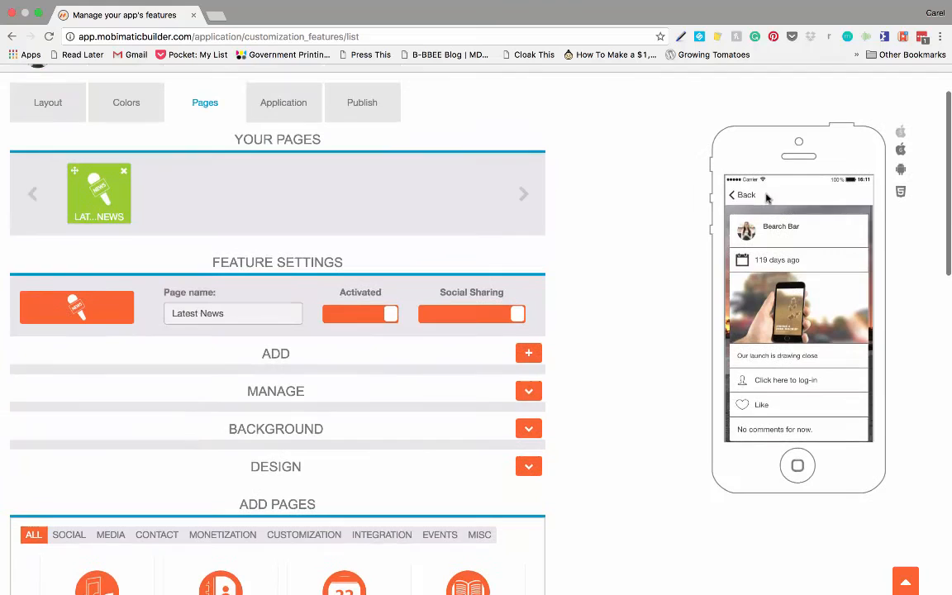
{"action": "mouse_move", "coordinate": [734, 197]}
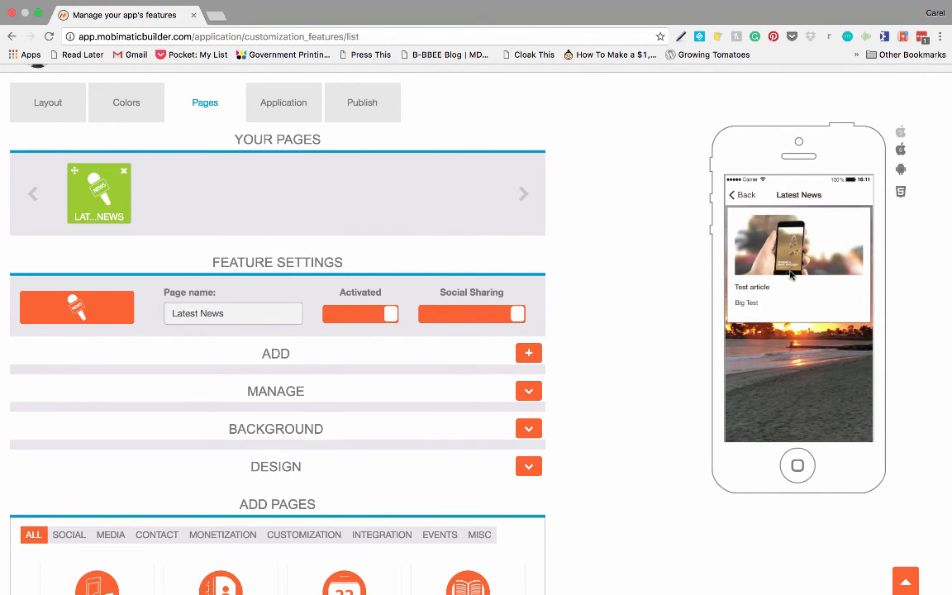
{"action": "scroll", "scroll_direction": "down", "scroll_amount": 3}
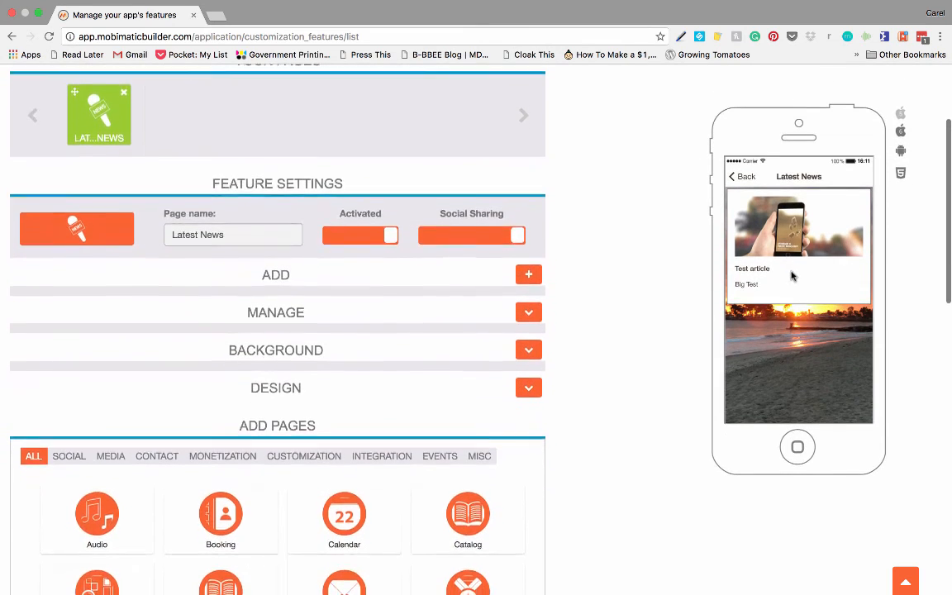